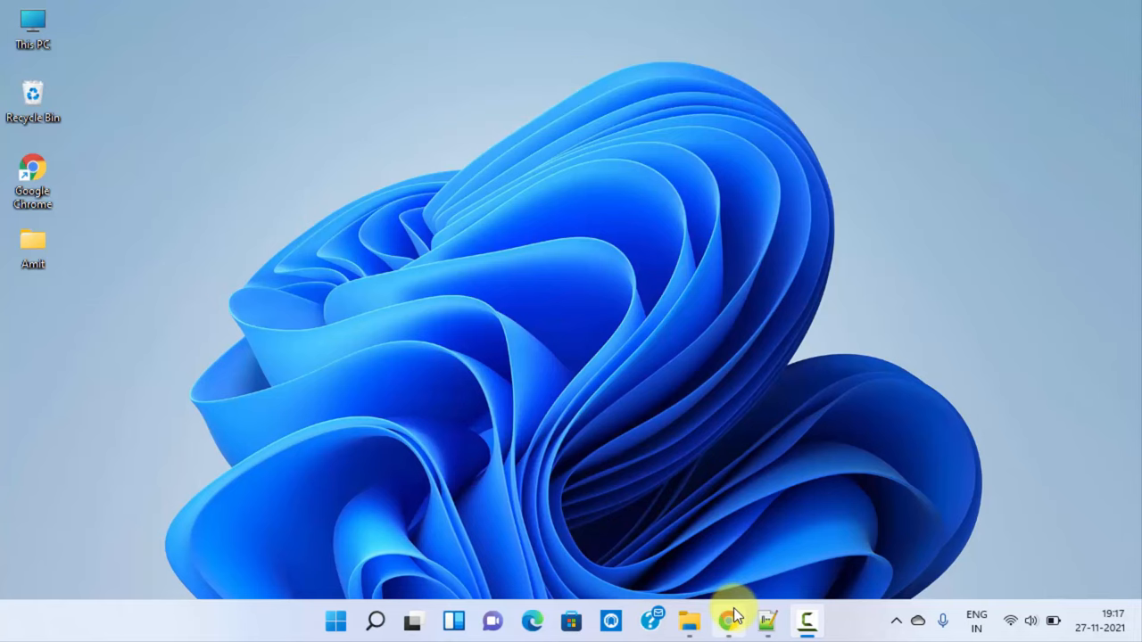
# Search Google for 'studyopedia' in Chrome.
pyautogui.click(728, 620)
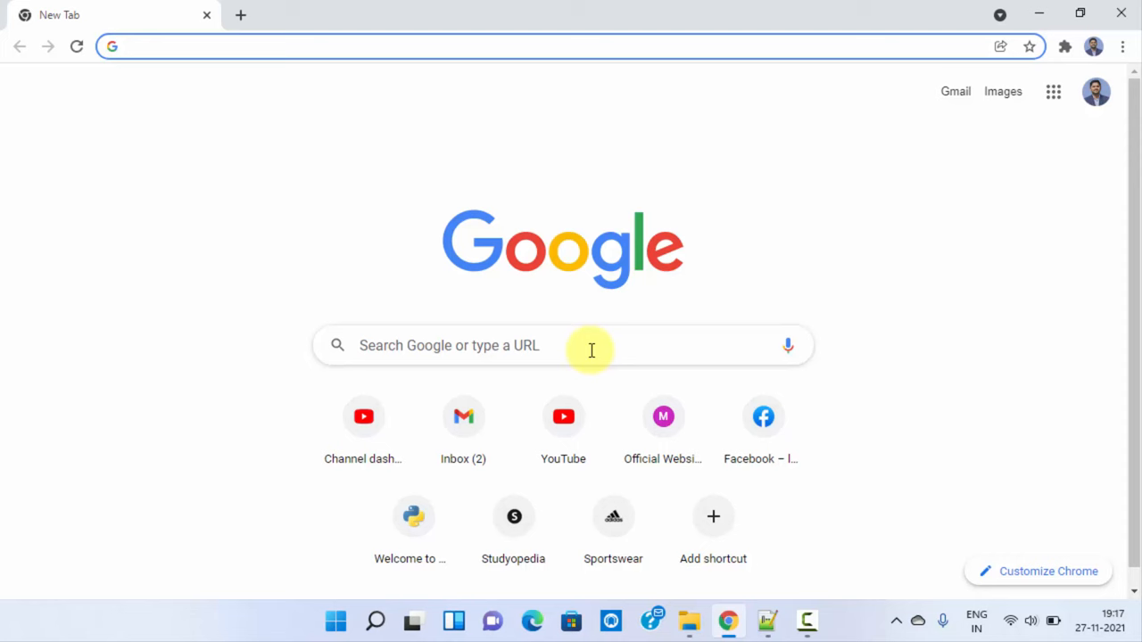
pyautogui.write('studyopedia')
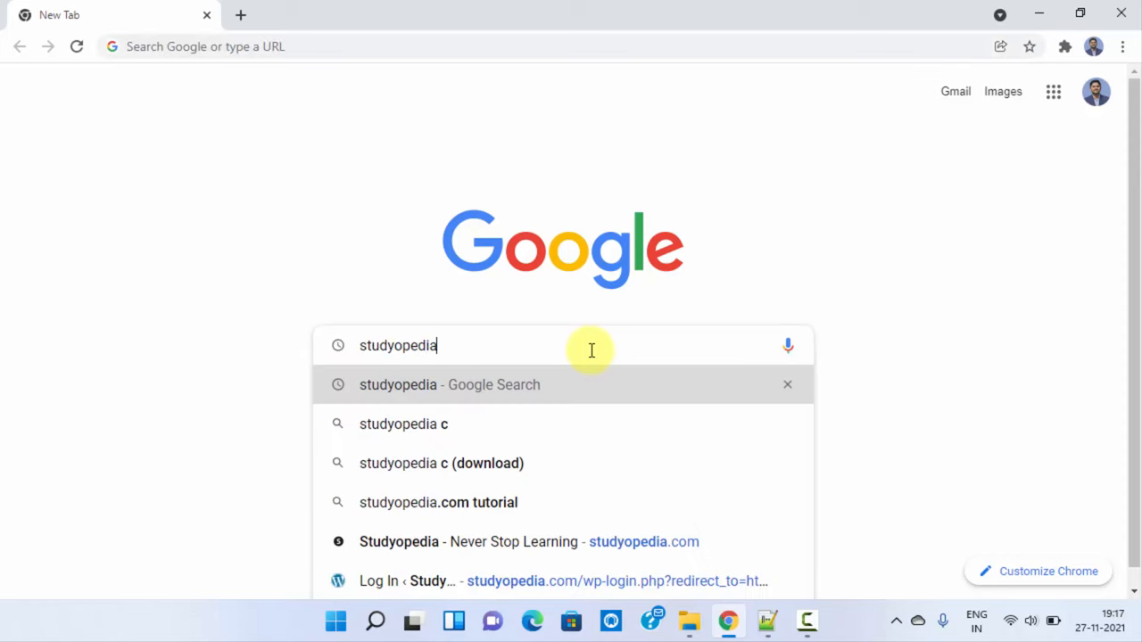
pyautogui.press('Enter')
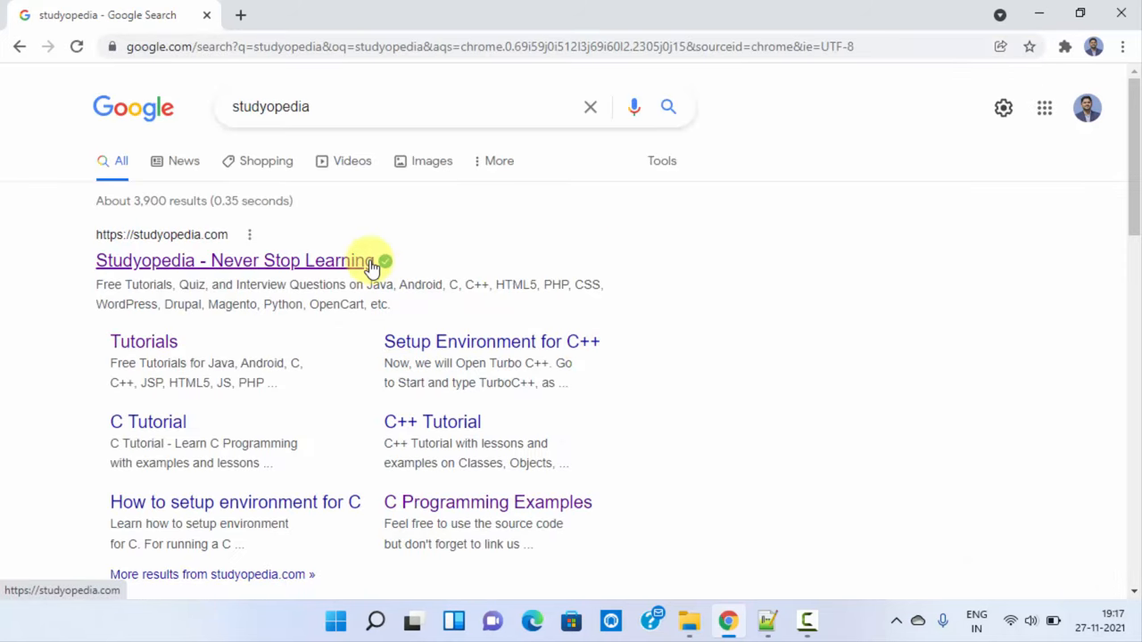
# Go to the Studyopedia site and its C tutorial setup page.
pyautogui.click(234, 260)
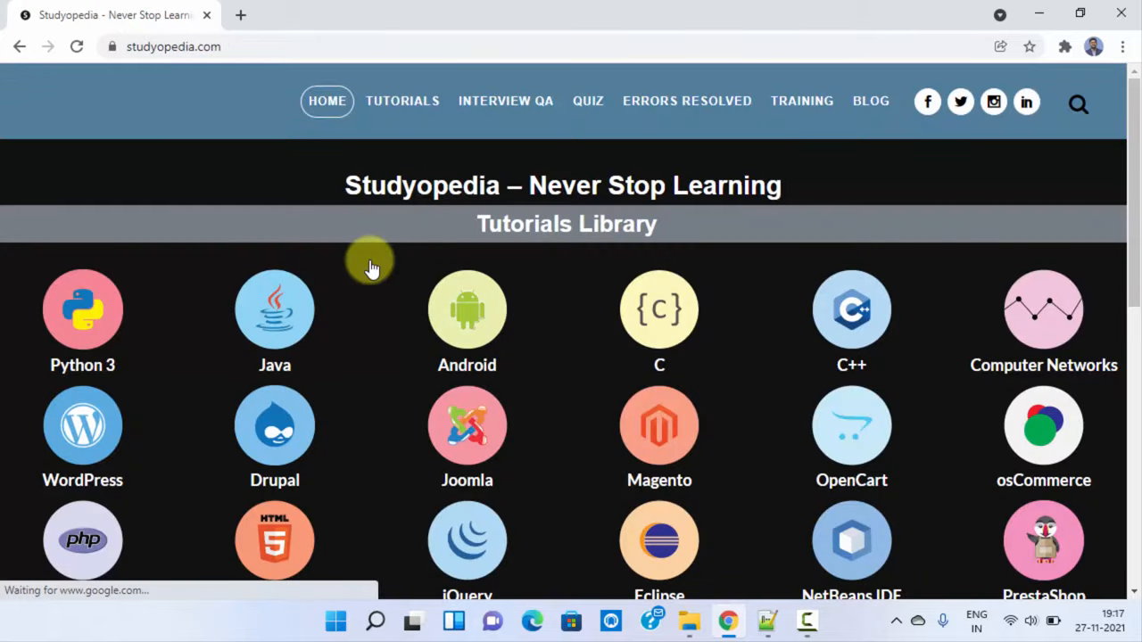
pyautogui.click(660, 309)
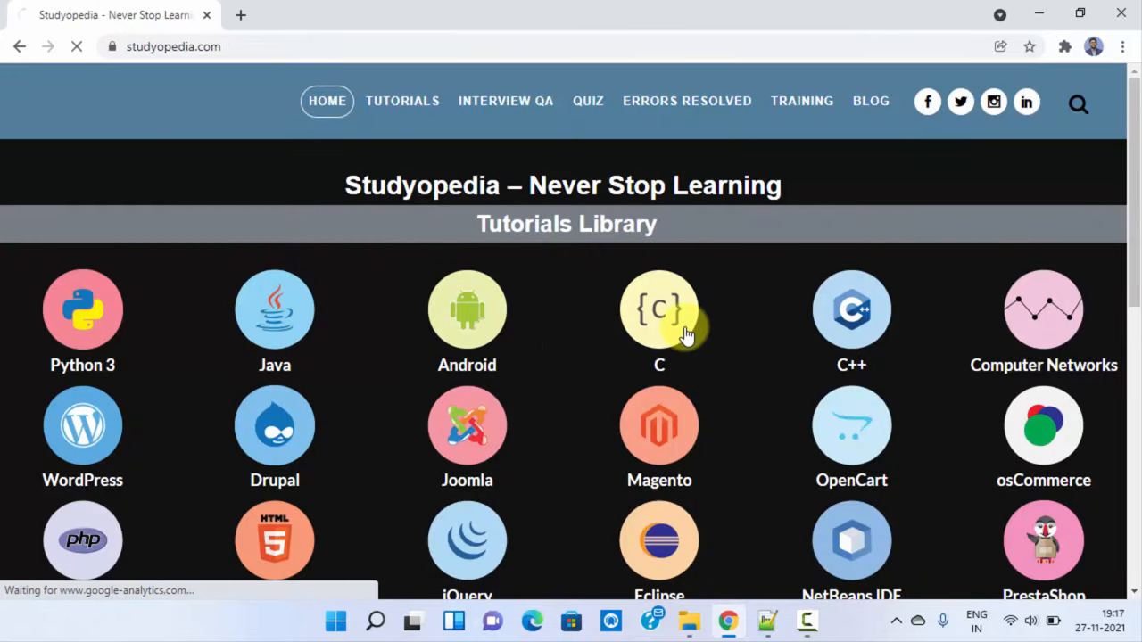
pyautogui.click(659, 309)
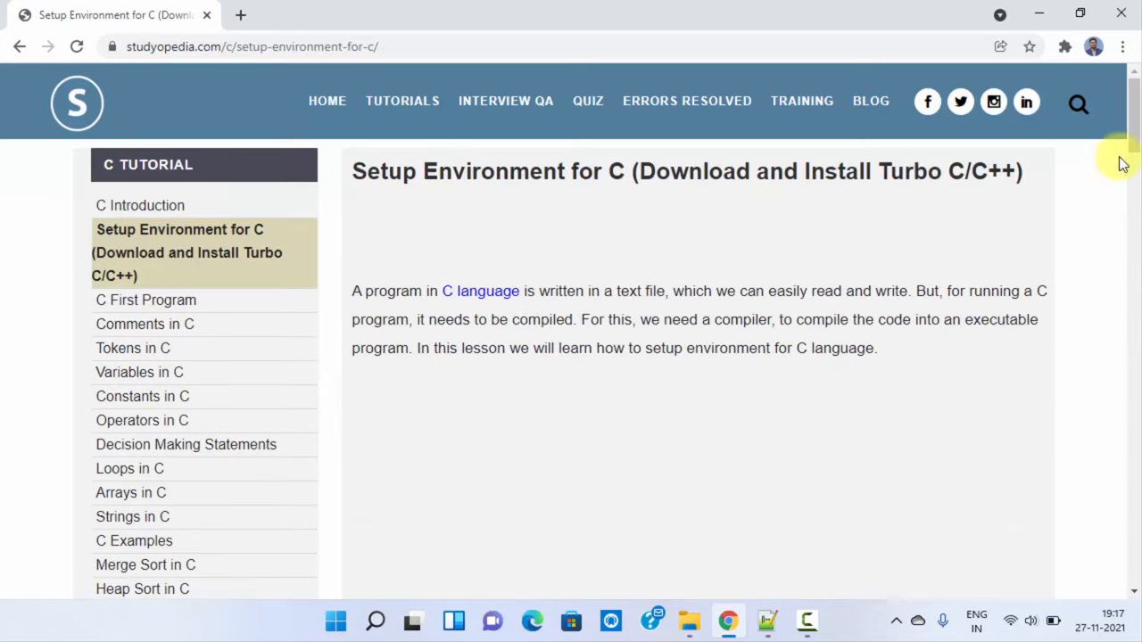
pyautogui.scroll(-3)
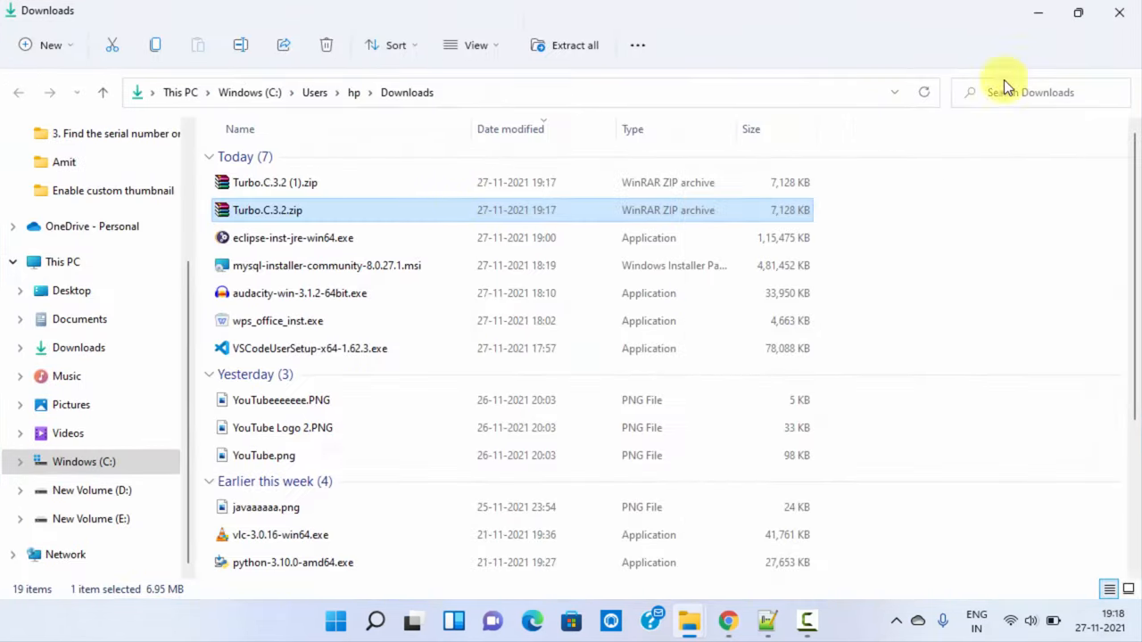
# Extract Turbo.C.3.2.zip into the Downloads\Turbo.C.3.2 folder.
pyautogui.rightClick(266, 210)
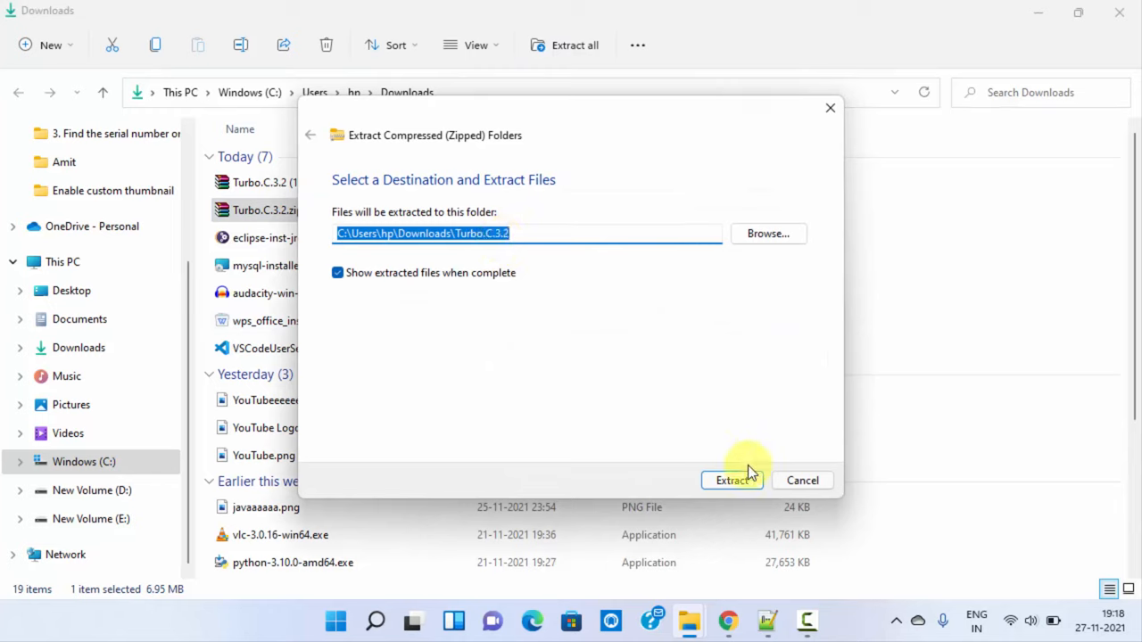
pyautogui.click(732, 479)
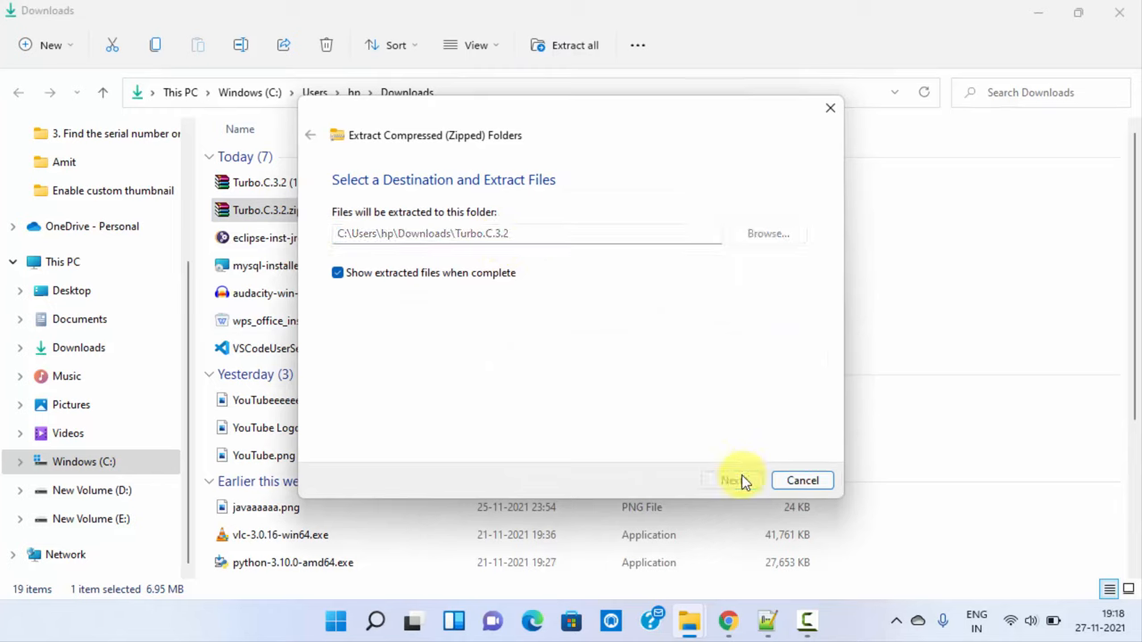
pyautogui.click(729, 480)
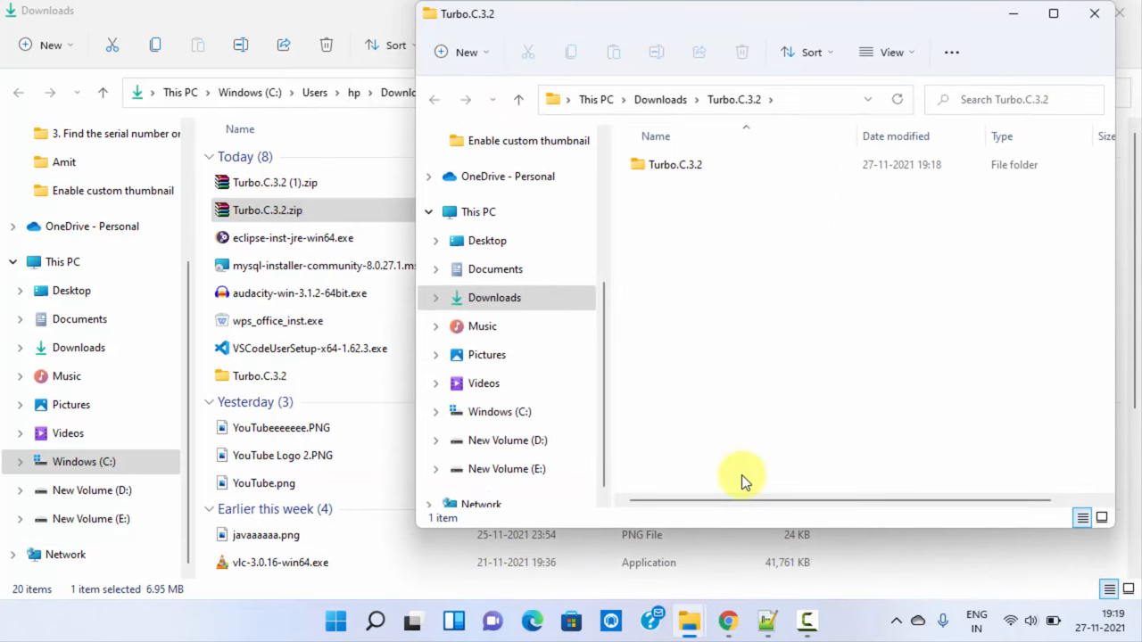
# Maximize the extracted folder, enter the inner Turbo.C.3.2 folder, and run setup.exe.
pyautogui.click(1052, 14)
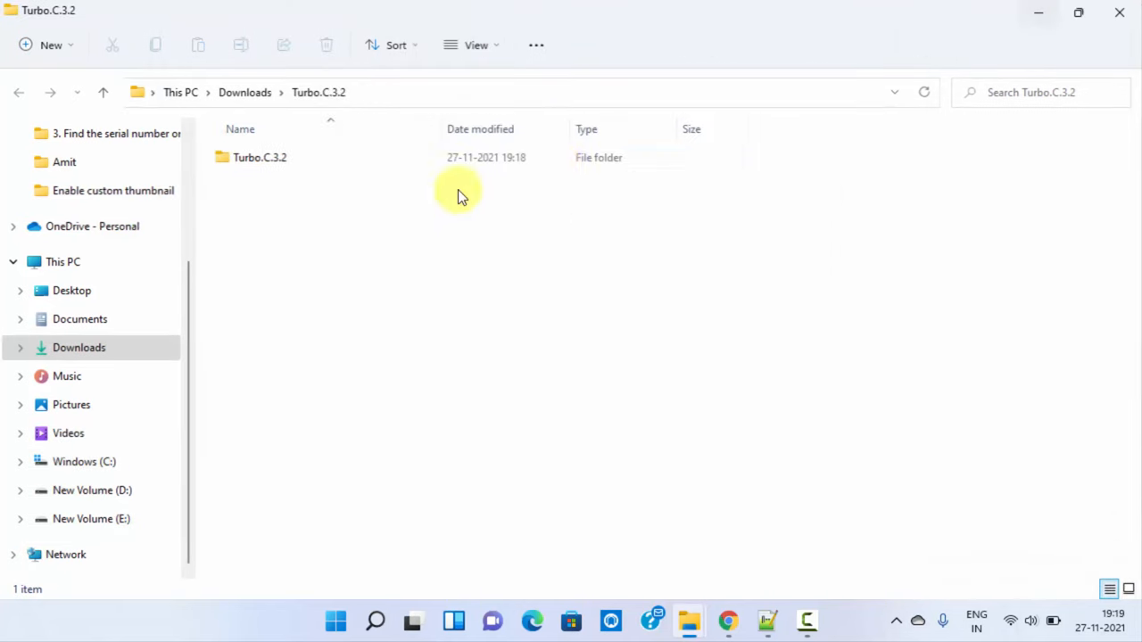
pyautogui.doubleClick(259, 157)
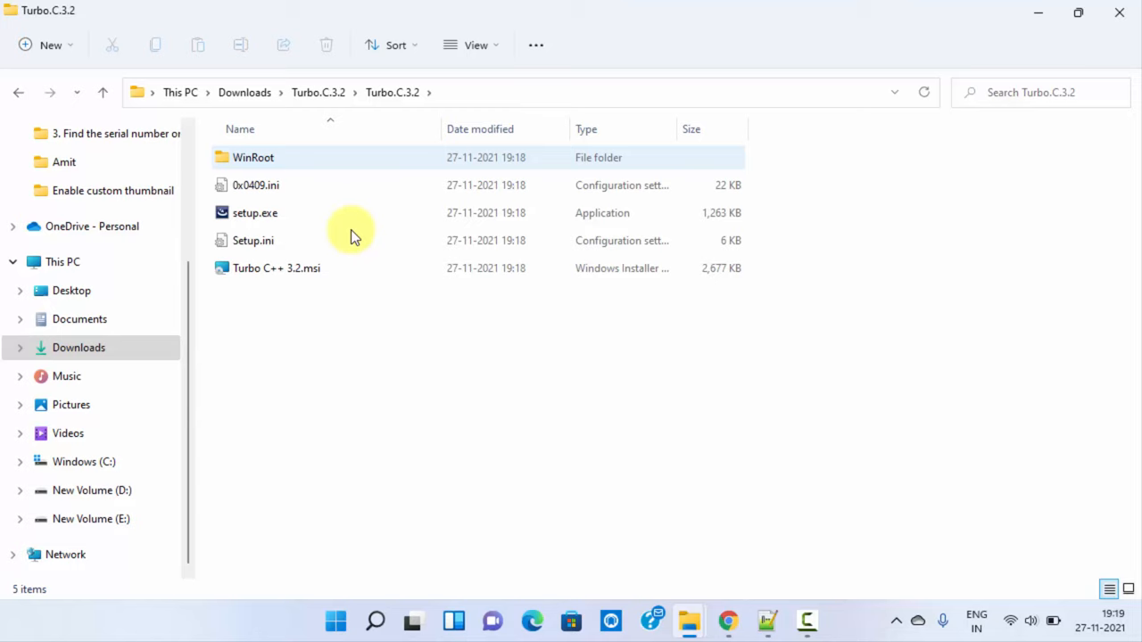
pyautogui.click(255, 212)
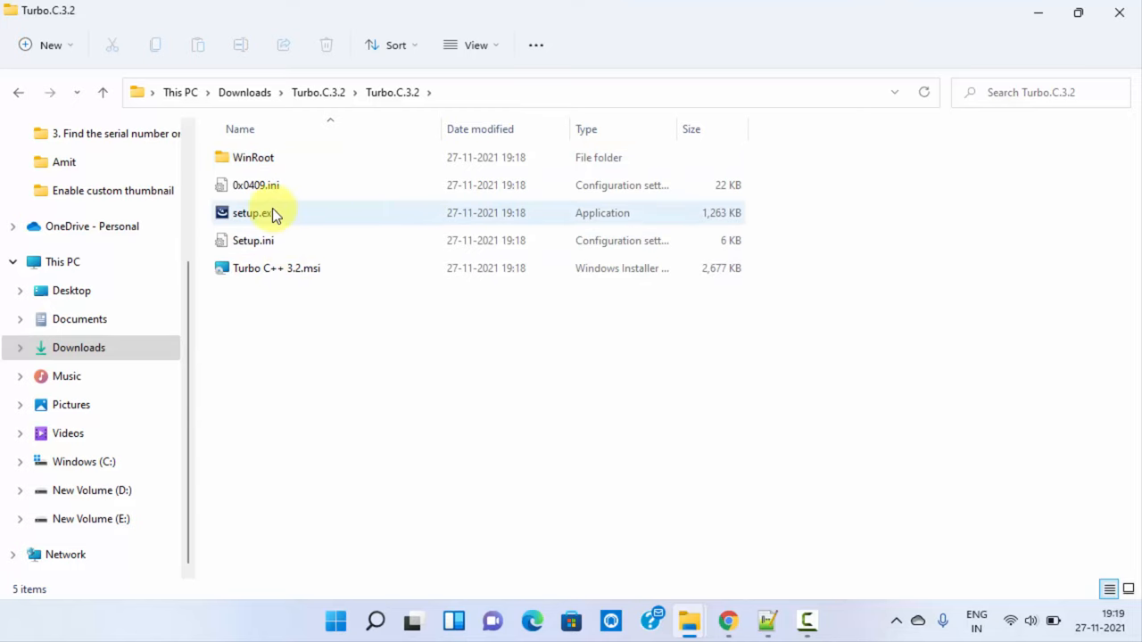
pyautogui.moveTo(253, 212)
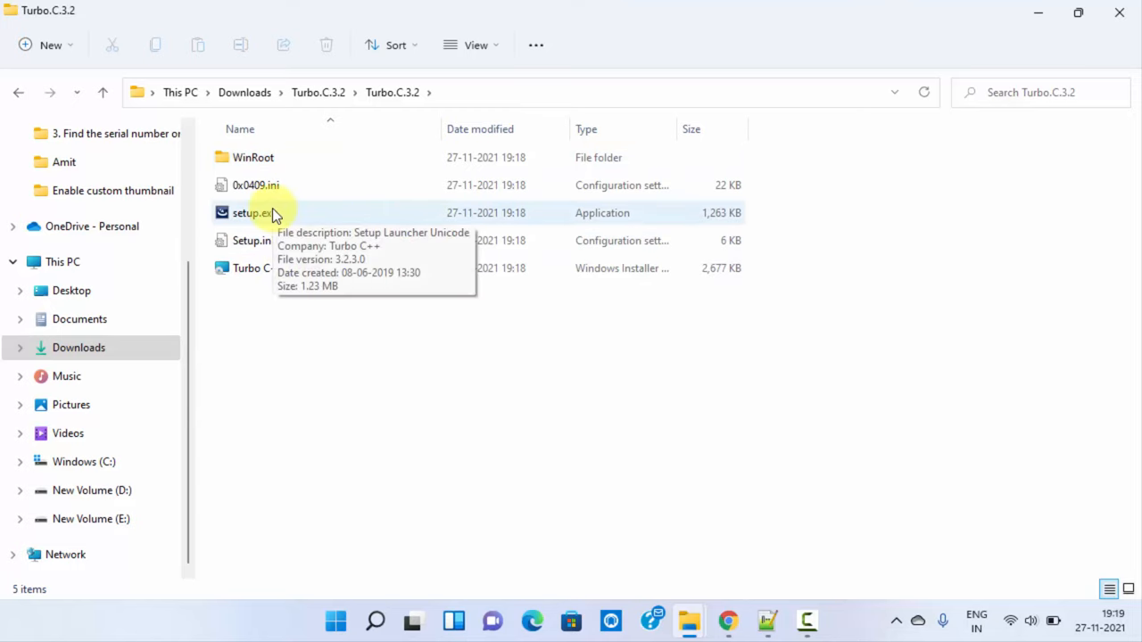
pyautogui.doubleClick(254, 213)
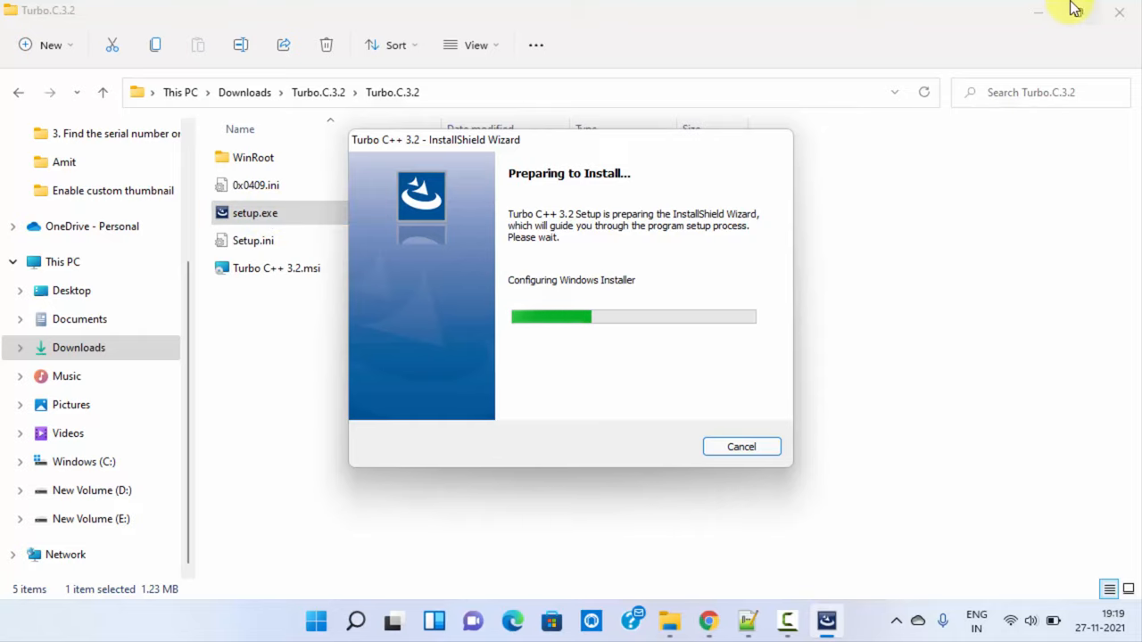
# Accept the license, install Turbo C++ 3.2 to C:\TURBOC3\, and finish with 'Launch the program' checked.
pyautogui.click(1038, 12)
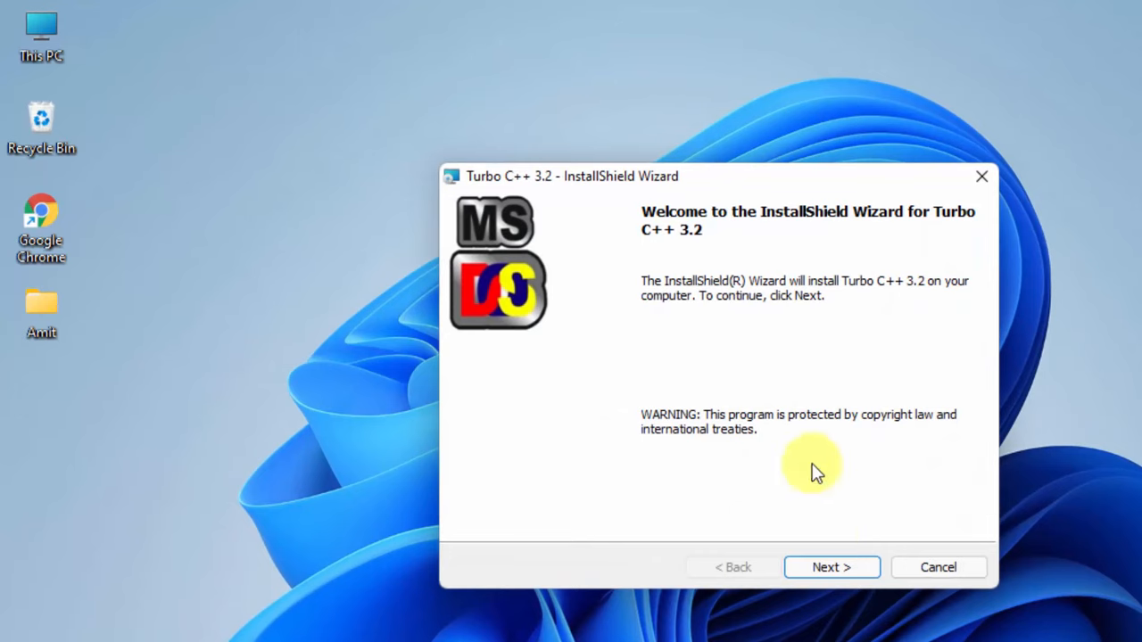
pyautogui.click(831, 566)
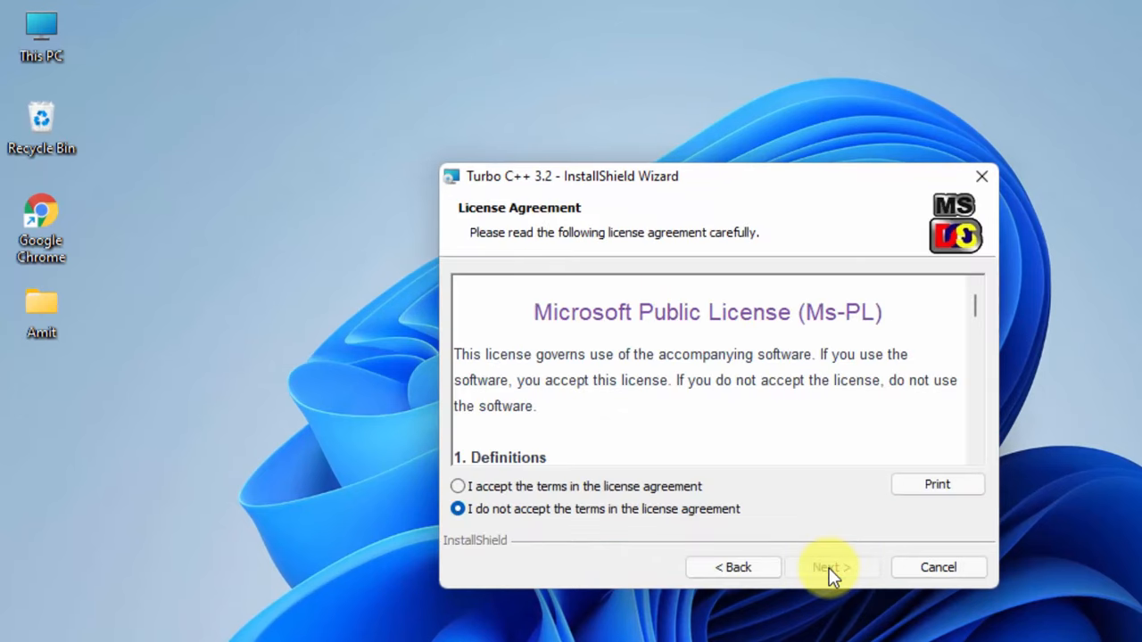
pyautogui.click(457, 486)
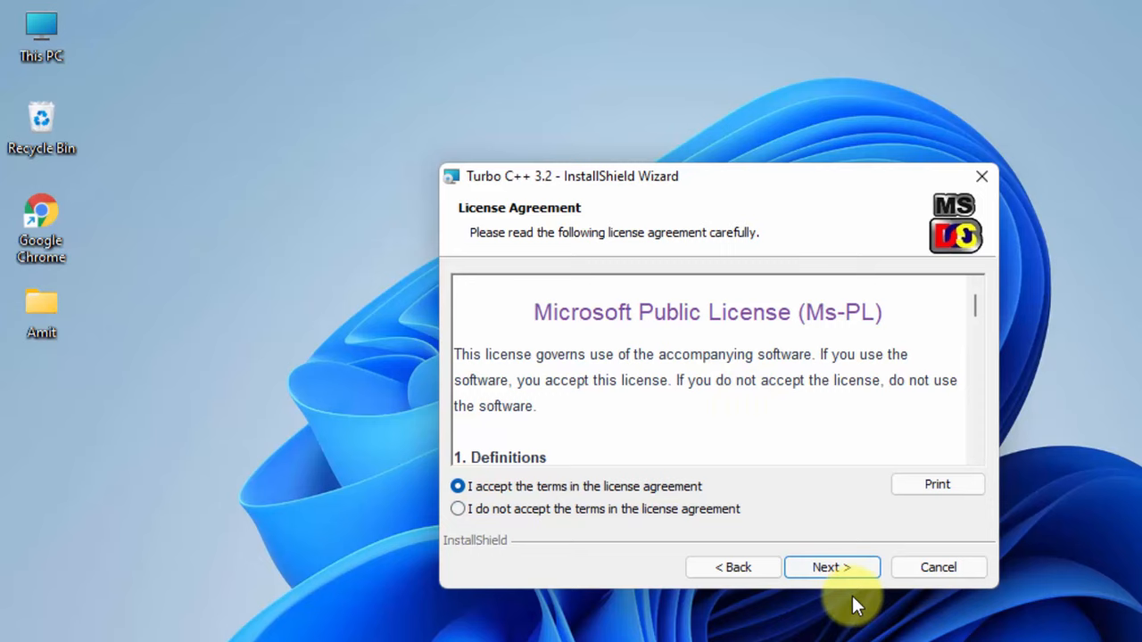
pyautogui.click(831, 568)
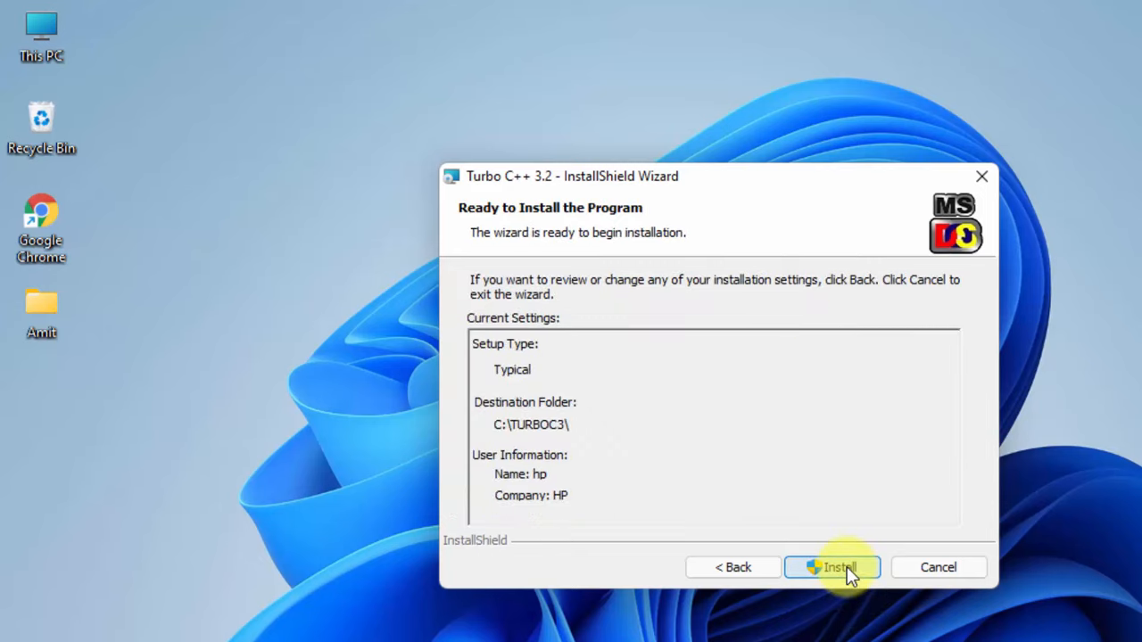
pyautogui.moveTo(855, 614)
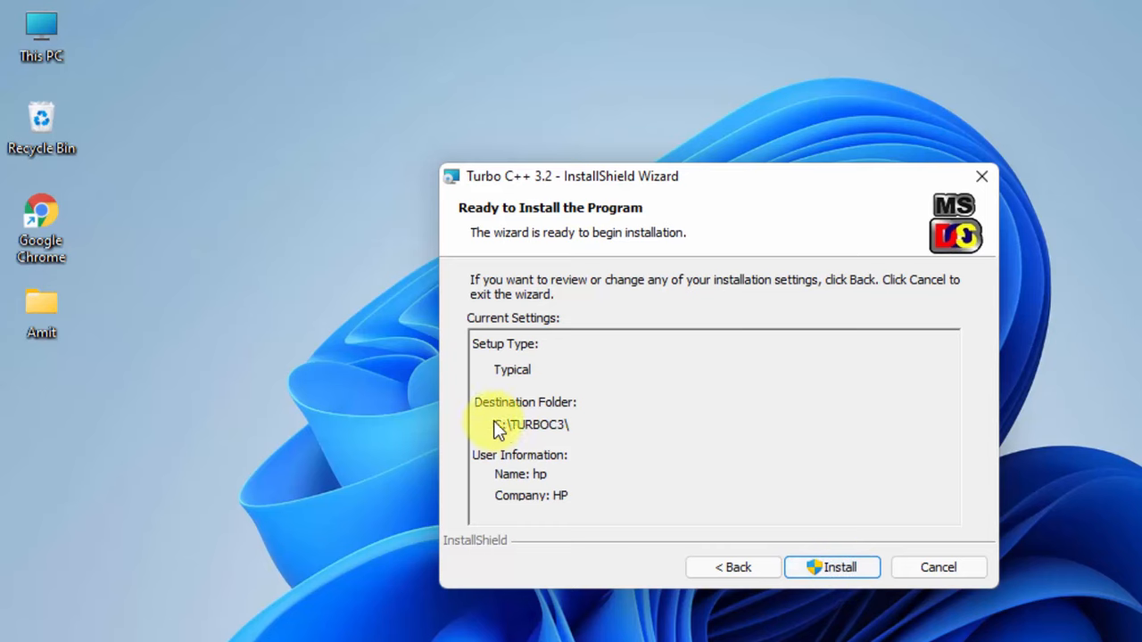
pyautogui.click(832, 566)
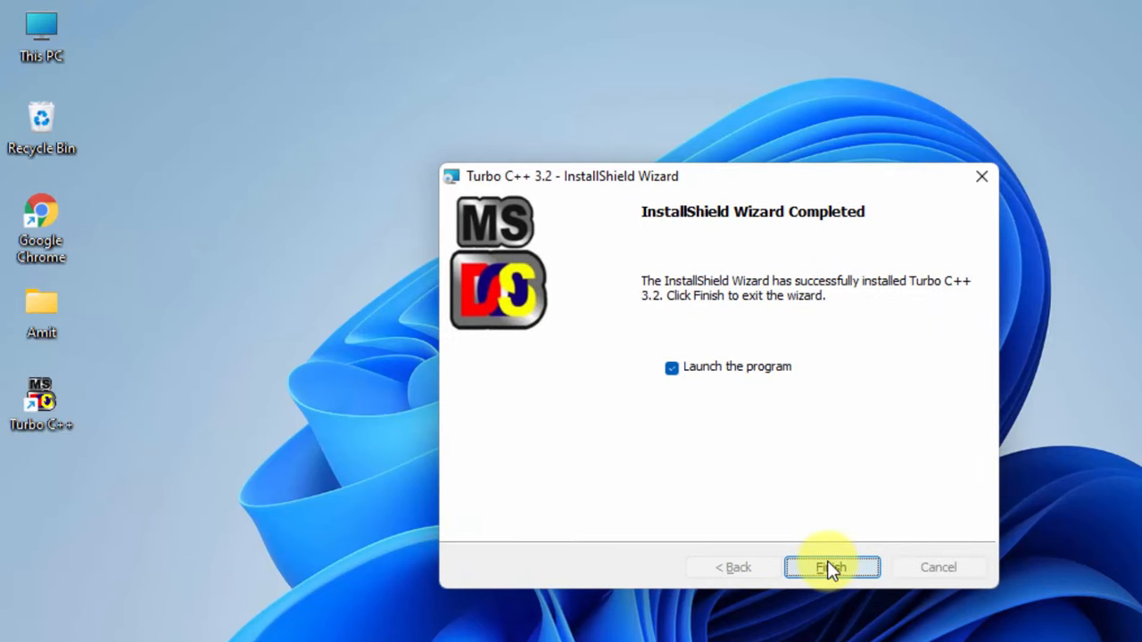
pyautogui.moveTo(682, 368)
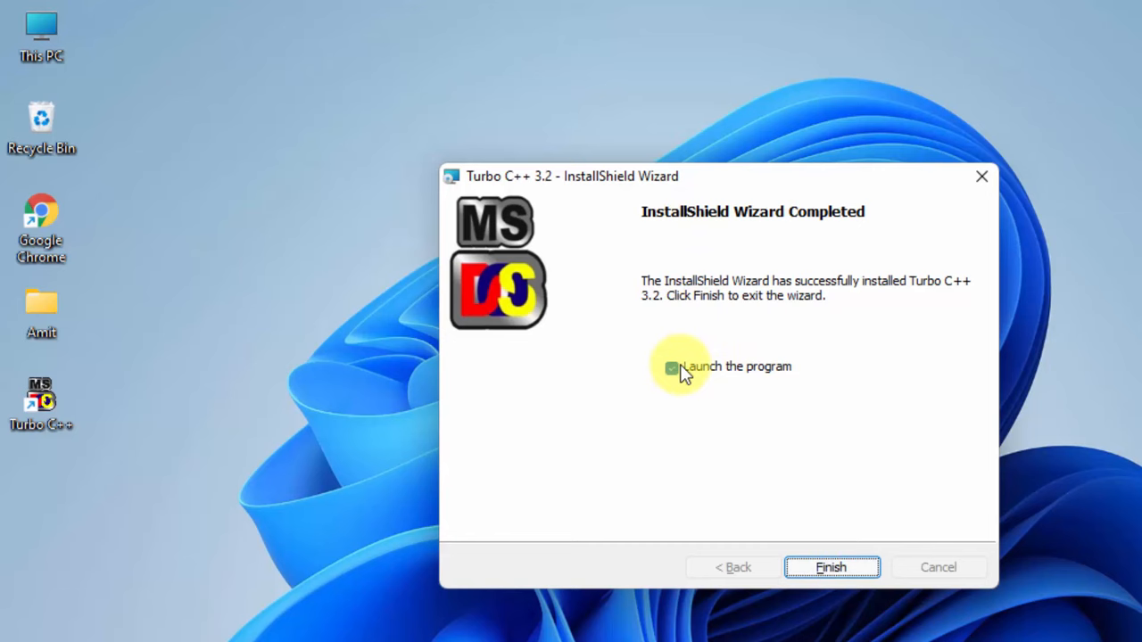
pyautogui.click(830, 568)
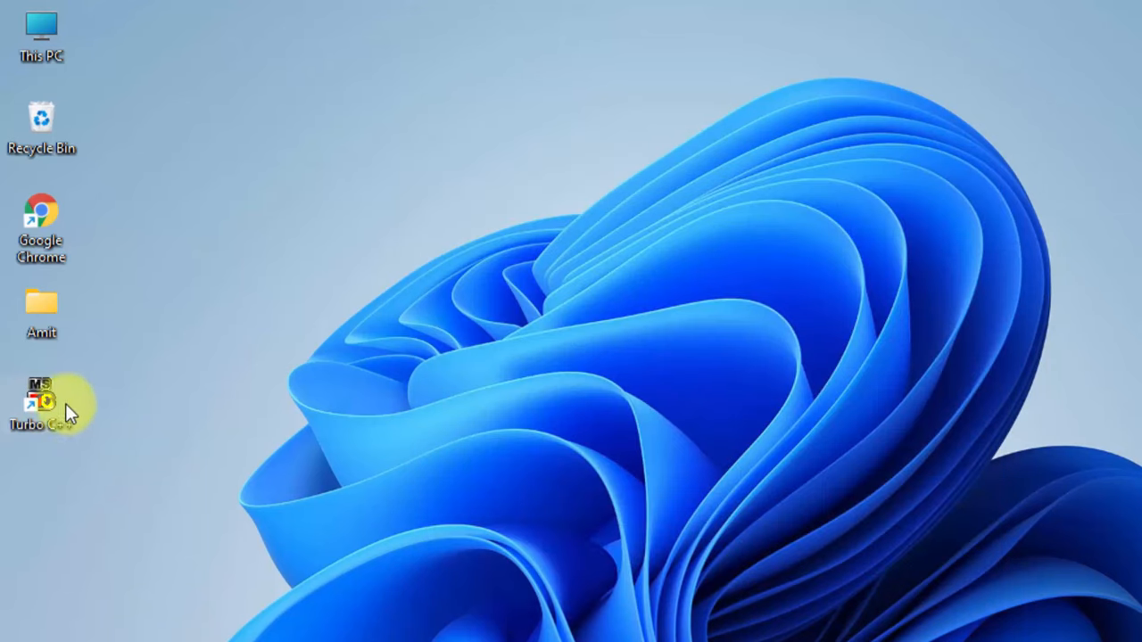
# Search Windows for 'turbo C++', then start Turbo C++ from its desktop shortcut.
pyautogui.click(374, 620)
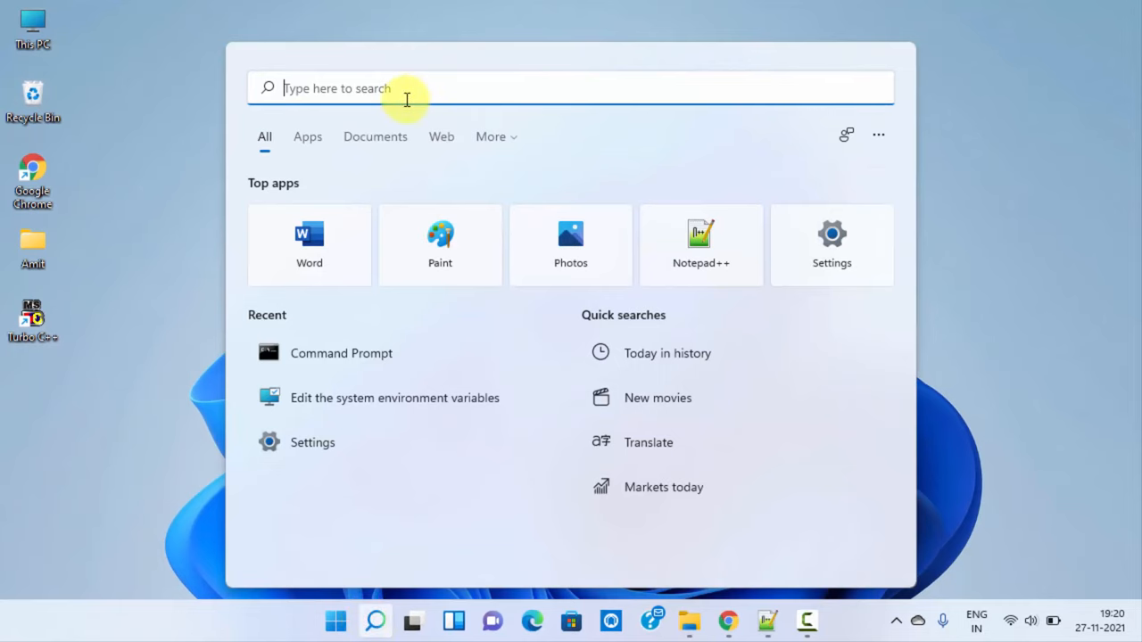
pyautogui.write('turbo C++')
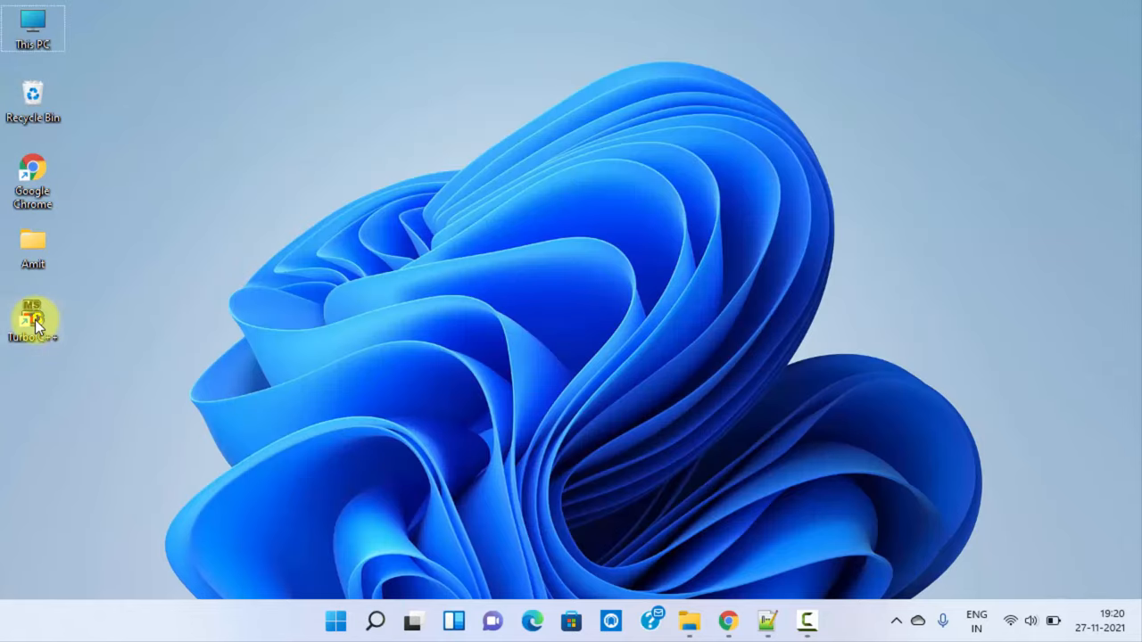
pyautogui.doubleClick(33, 321)
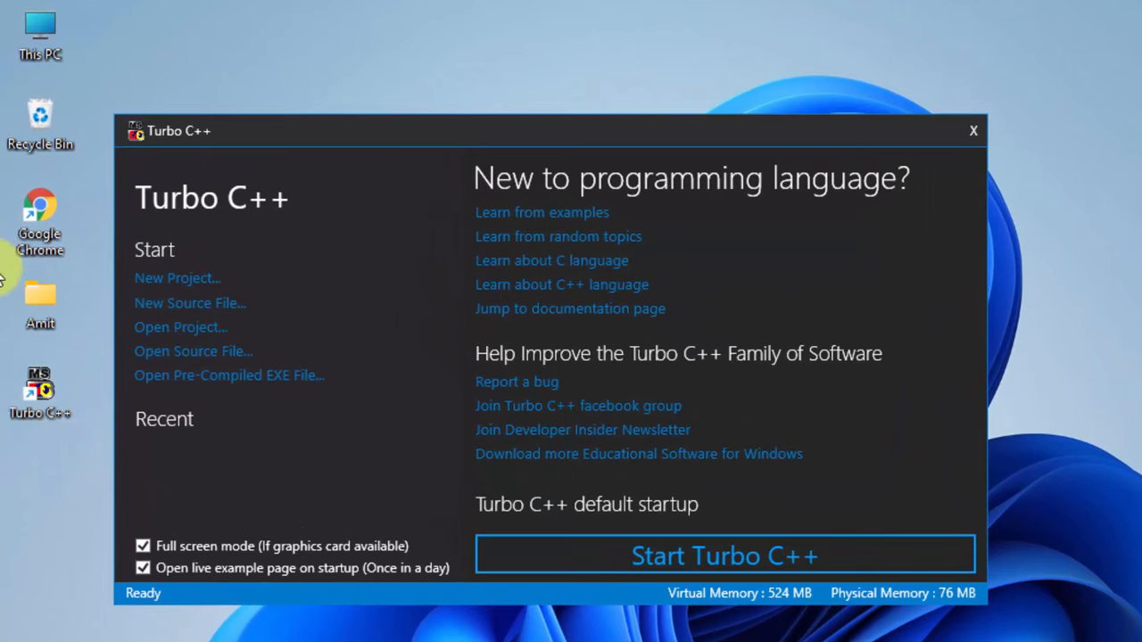
pyautogui.moveTo(384, 370)
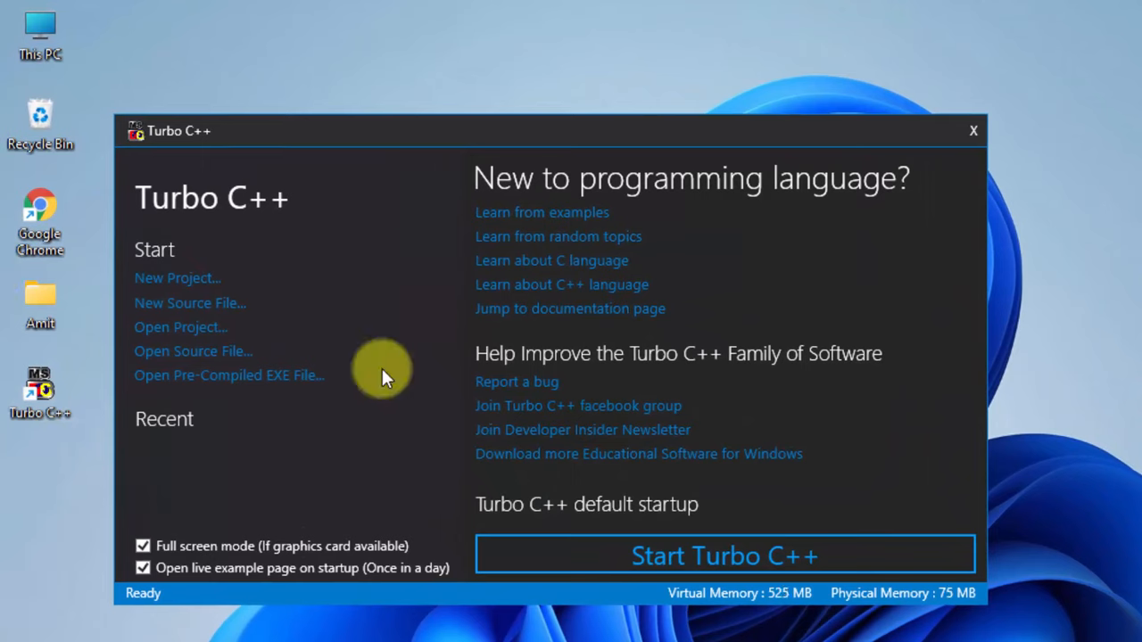
pyautogui.moveTo(794, 571)
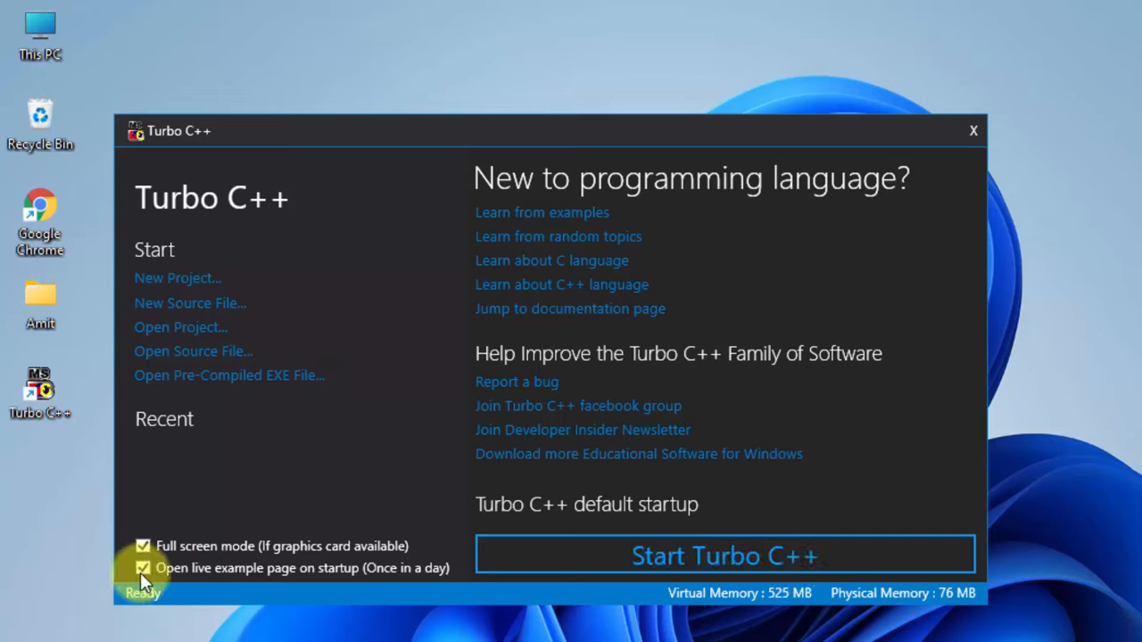
pyautogui.moveTo(152, 553)
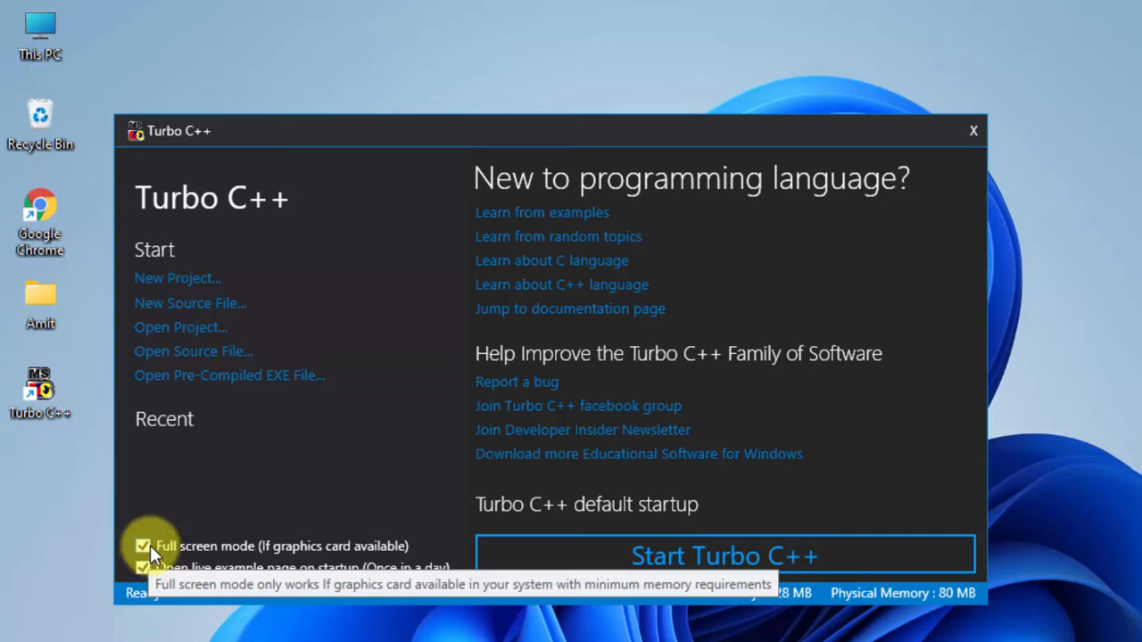
pyautogui.moveTo(201, 281)
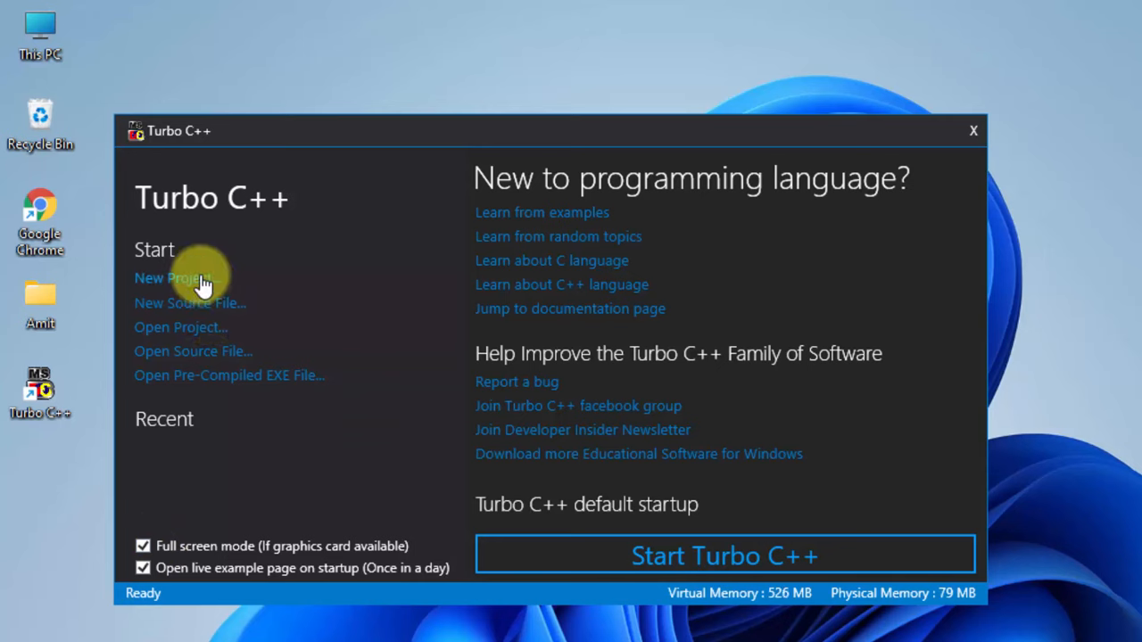
pyautogui.moveTo(732, 555)
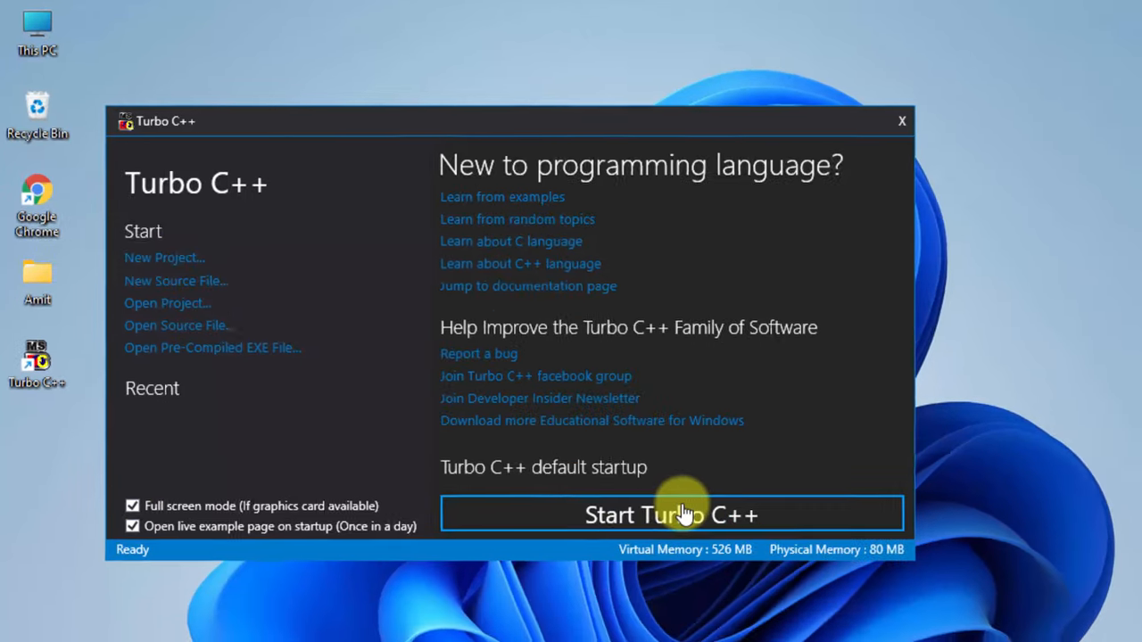
# Start the classic Turbo C++ IDE and maximize the 1HELLO.C editor window.
pyautogui.click(669, 514)
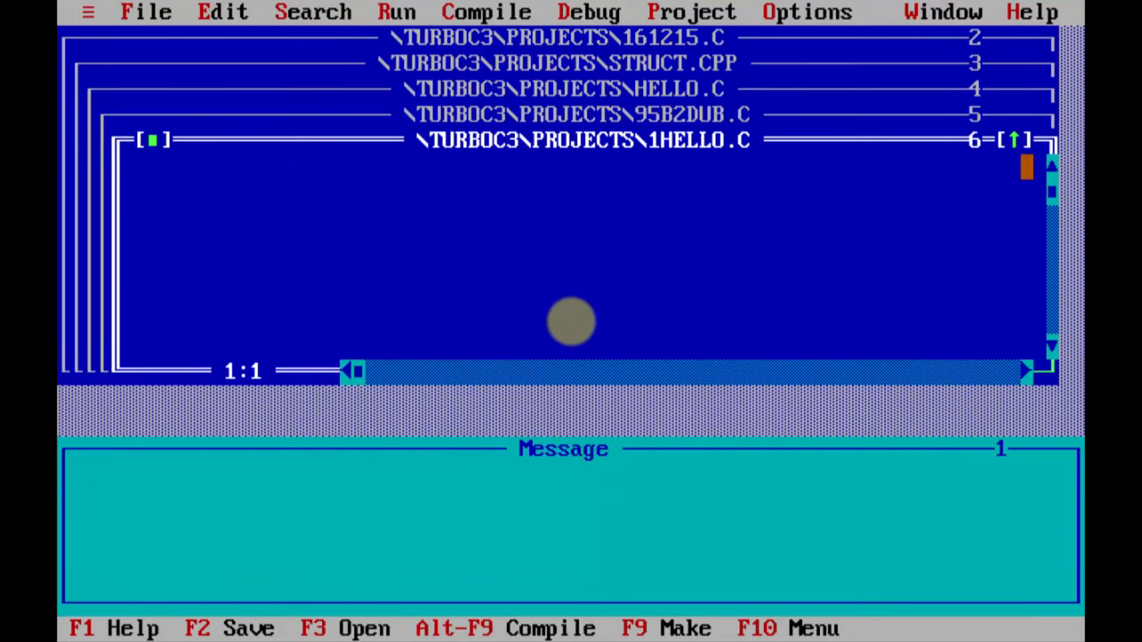
pyautogui.click(1010, 140)
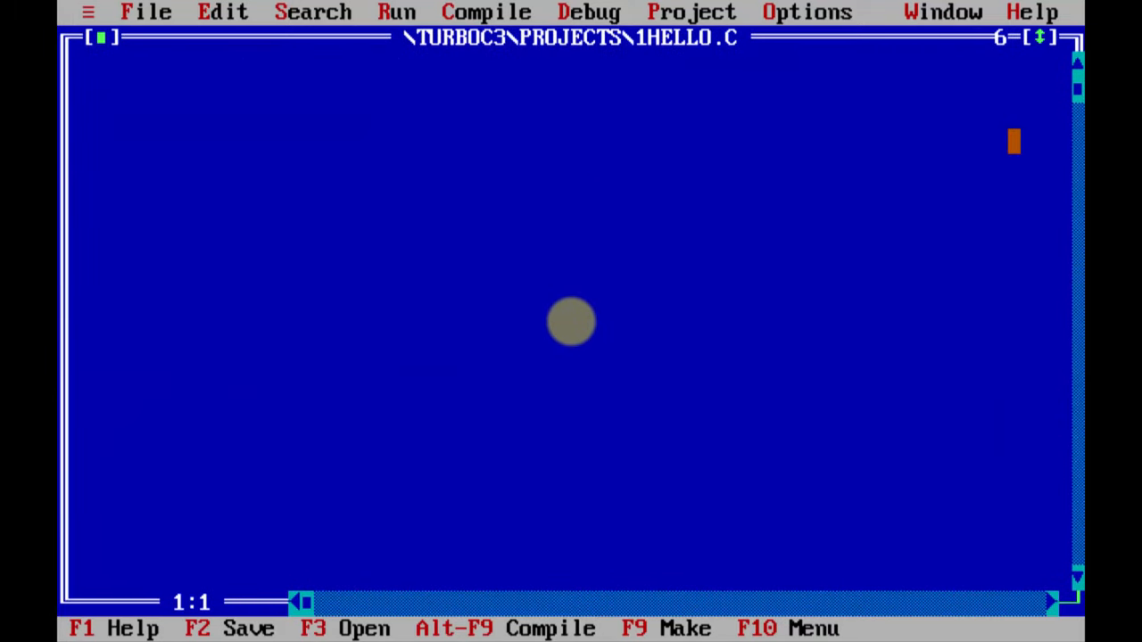